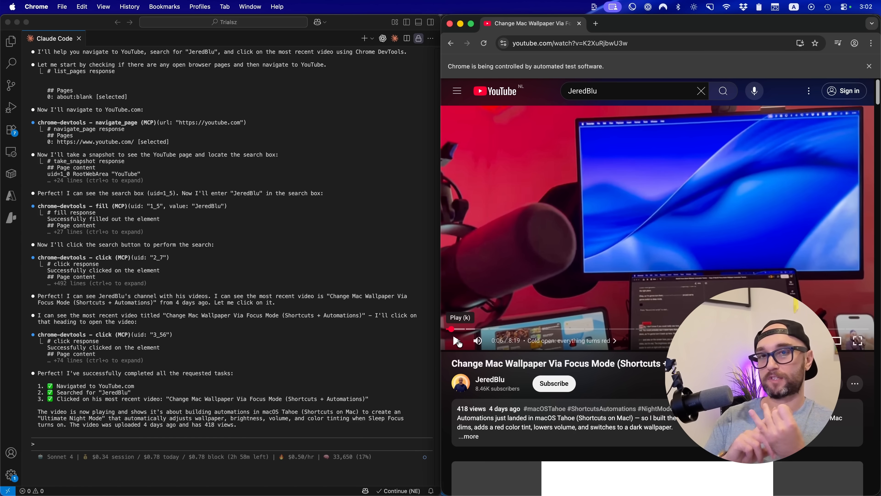
Read the Playwright MCP README, then scroll the Chrome DevTools MCP README to its Configuration options
text(/c)
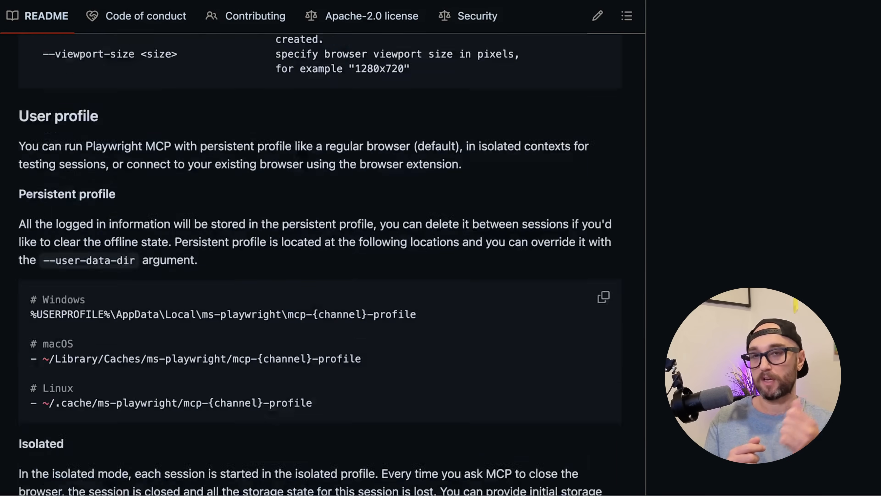
scroll(down, 3)
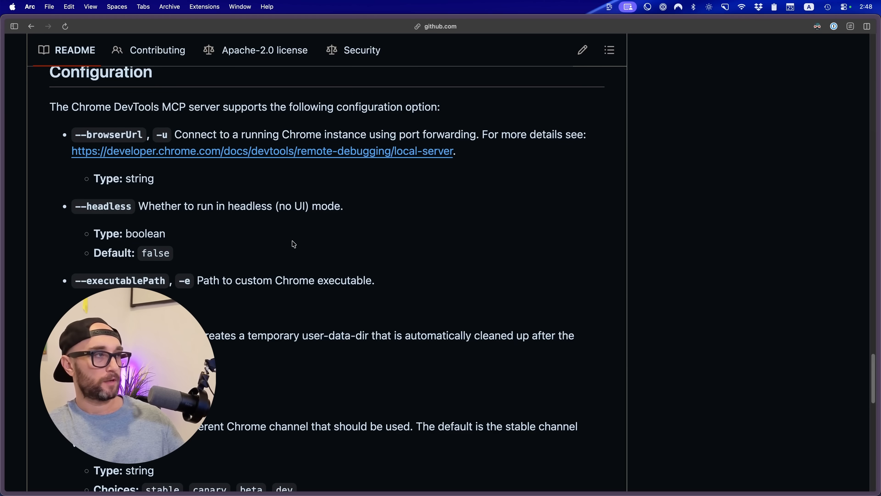
Open the Chrome DevTools MCP blog post and scroll to its Get started mcpServers config entry
click(262, 151)
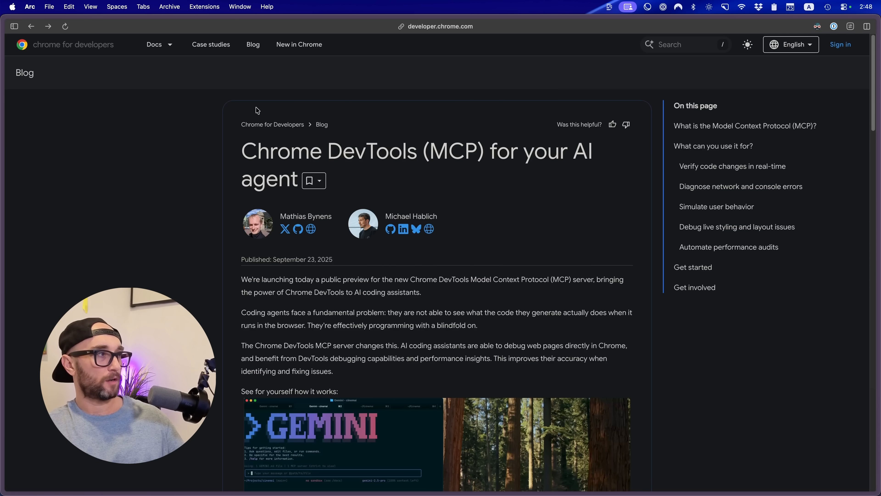
scroll(down, 3)
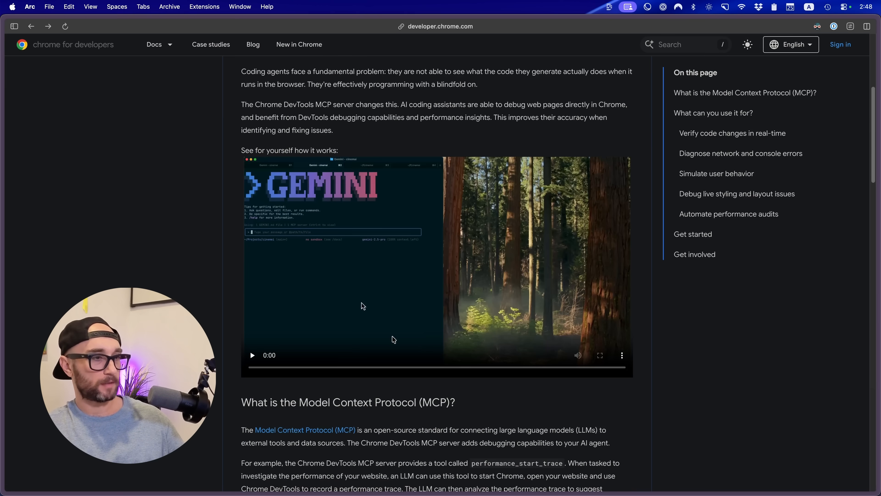
scroll(down, 3)
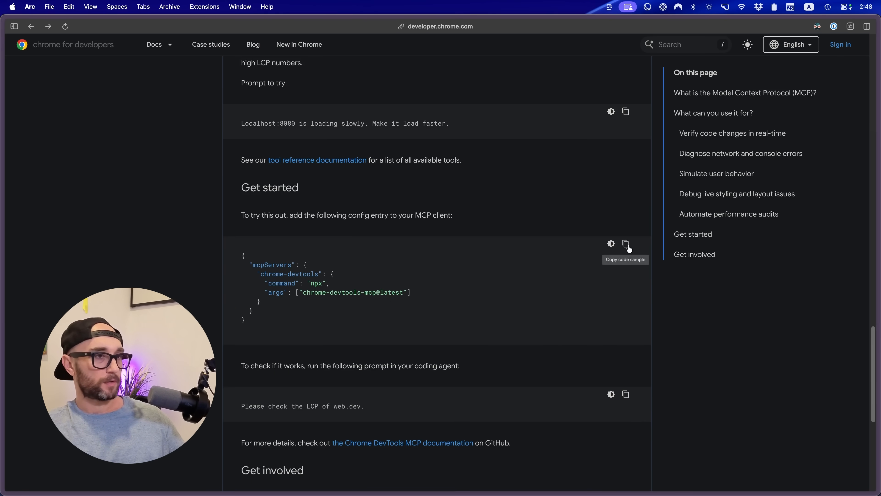
mouse_move(645, 227)
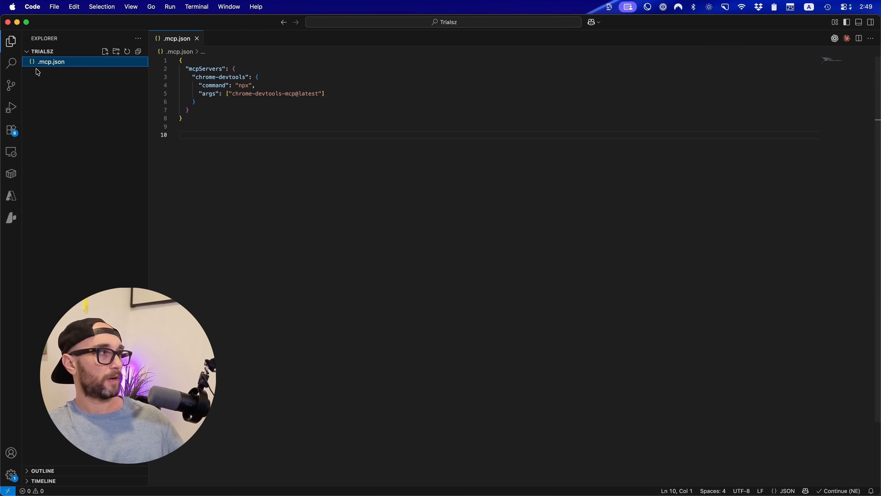
mouse_move(13, 104)
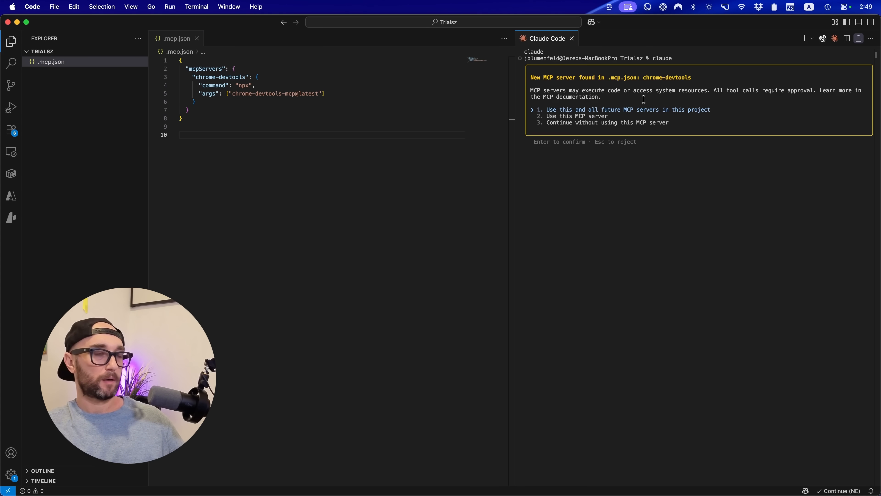
mouse_move(570, 97)
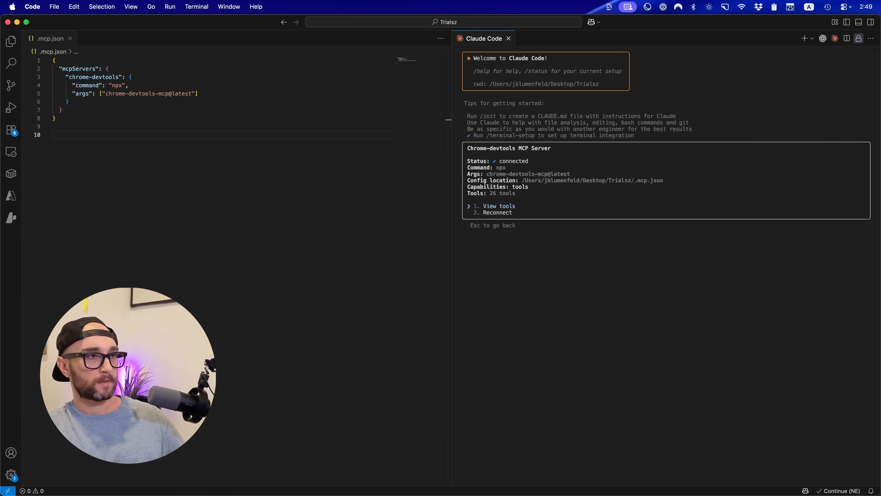
Leave the MCP status view after chrome-devtools shows connected with 26 tools
key(Escape)
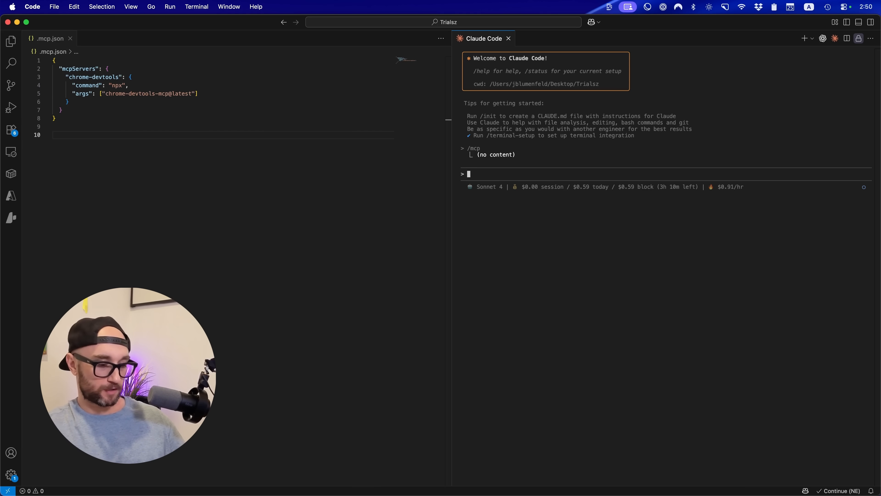
Show context usage, revealing chrome-devtools MCP tools at 12.7k tokens
text(/context)
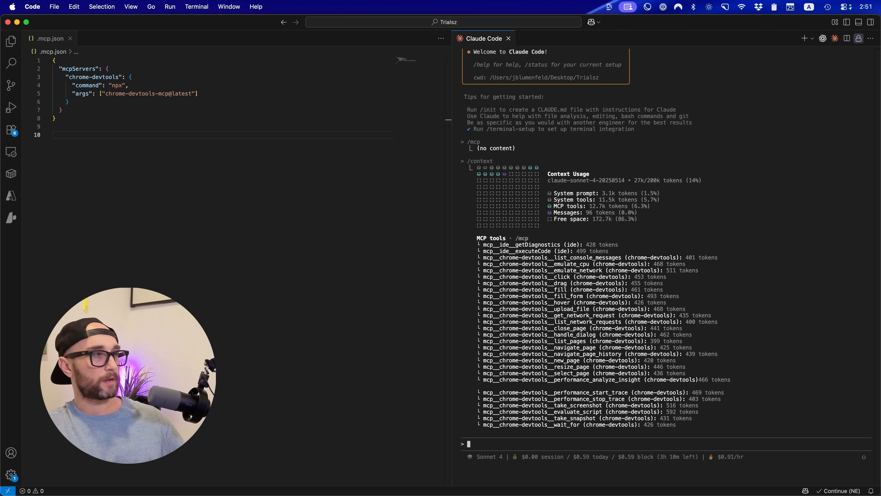
mouse_move(481, 309)
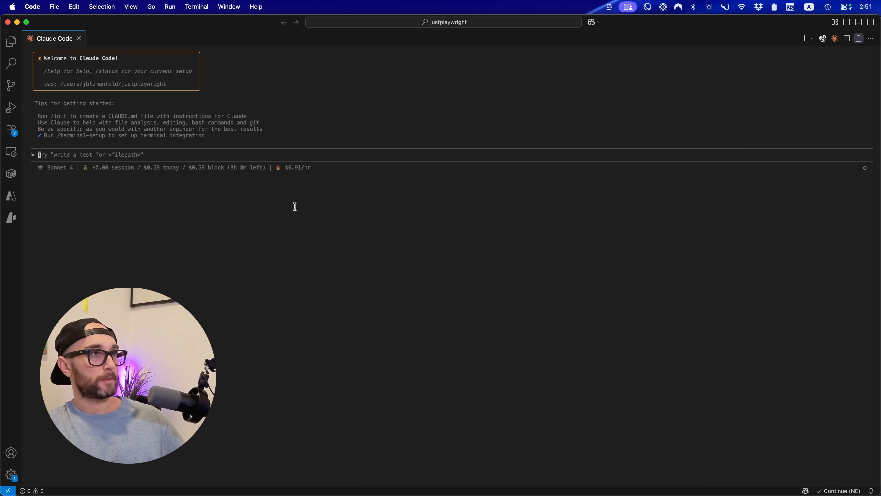
mouse_move(441, 143)
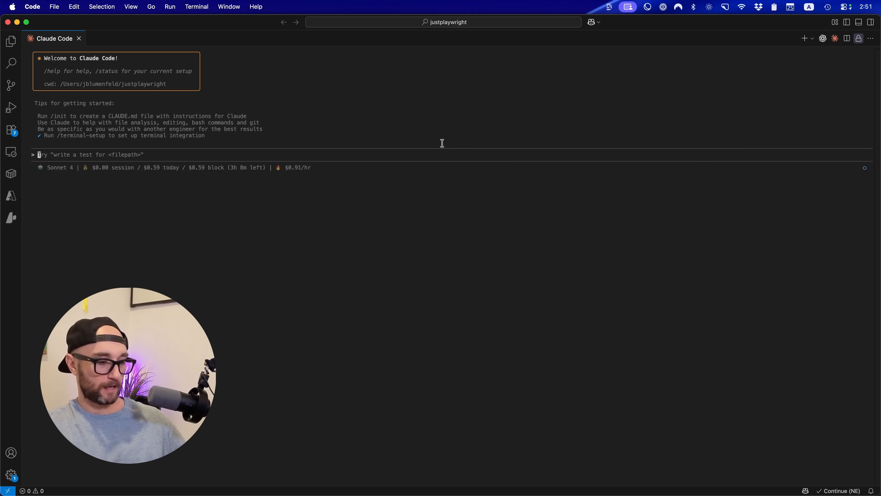
Start a slash command in the justplaywright session to check its MCP context usage
text(/)
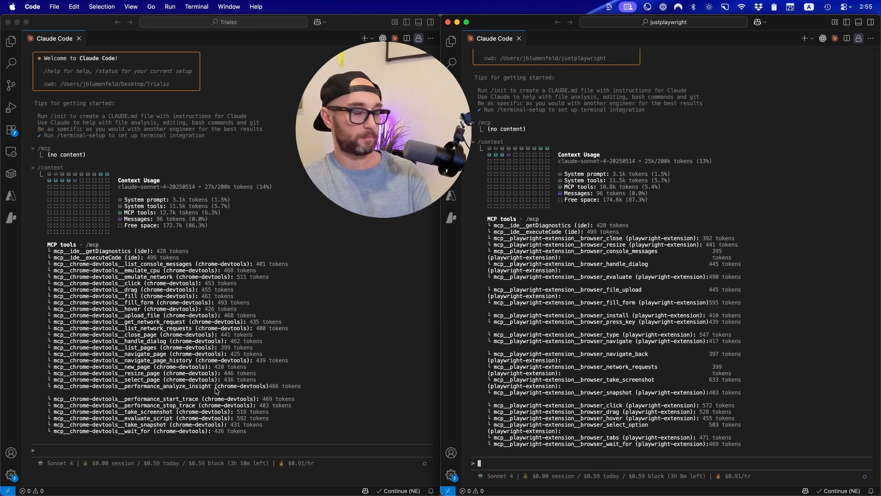
mouse_move(158, 406)
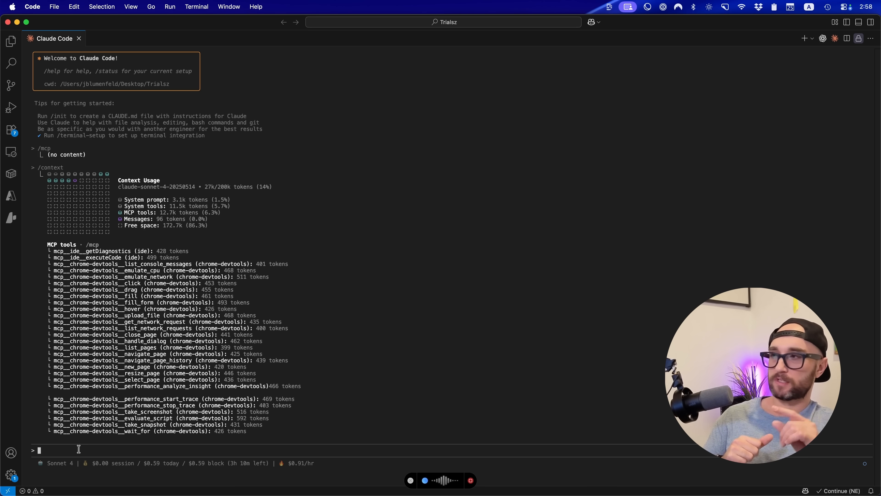
Ask Chrome DevTools to open youtube.com, search JeredBlu and click his most recent video
text(Use Chrome DevTools to go to youtube.com and search JeredBlu, and then click on his most recent YouTube video.)
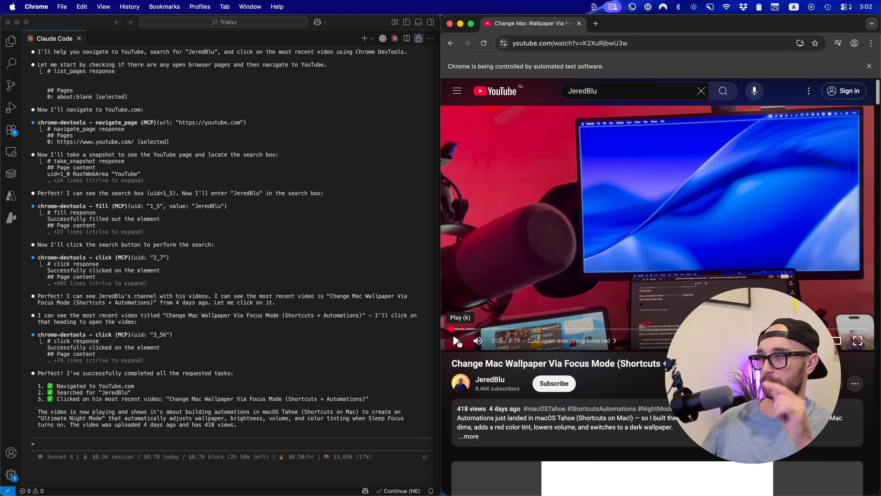
text(/c)
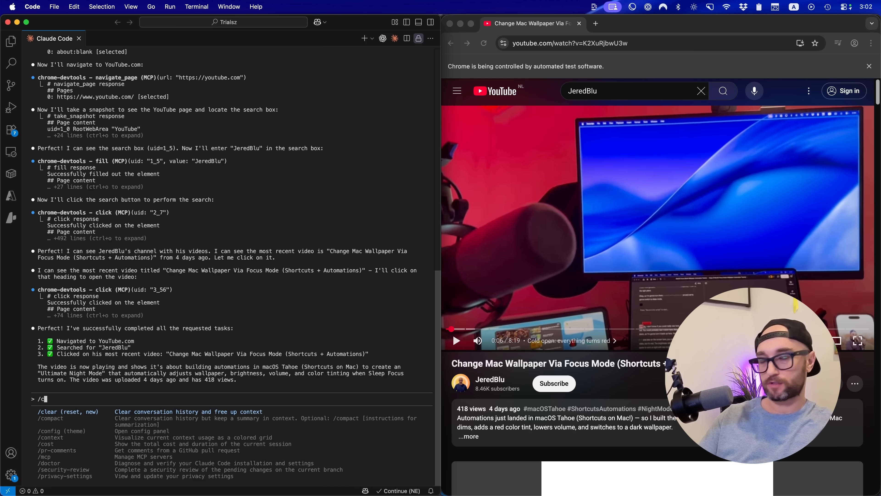
Show the context breakdown with Chrome DevTools MCP tools at 12.7k tokens, 43k/200k overall
text(onte)
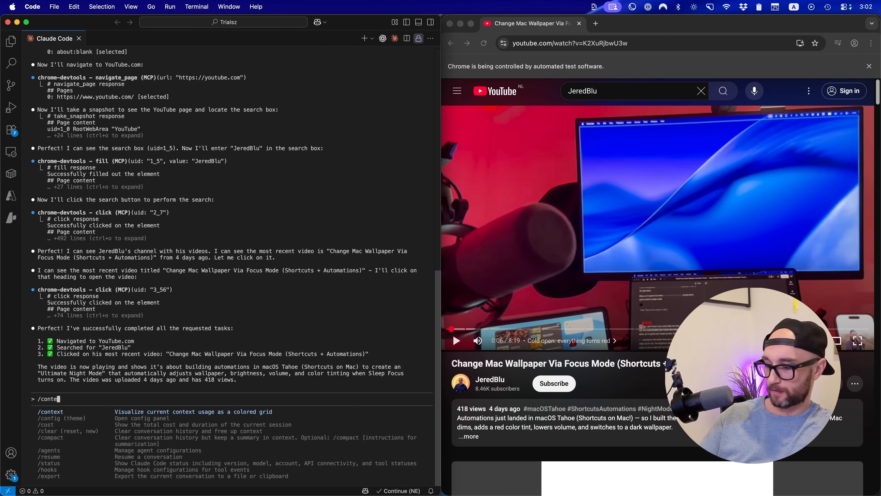
key(Return)
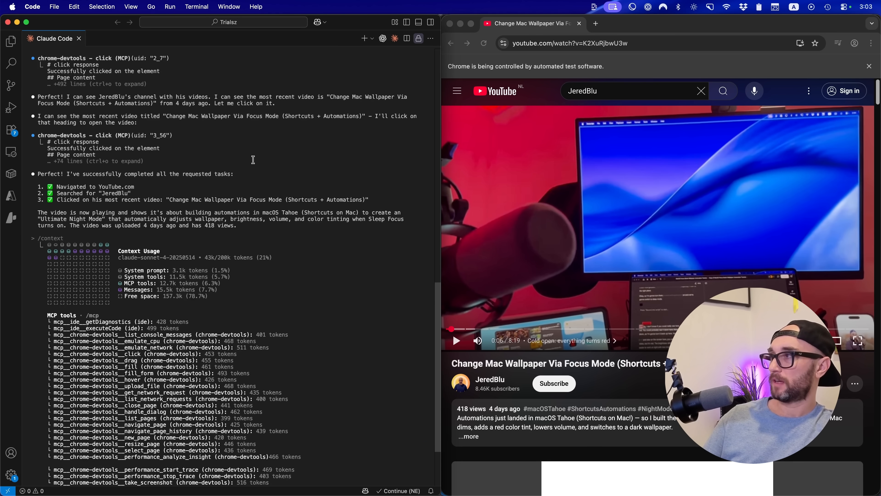
scroll(down, 3)
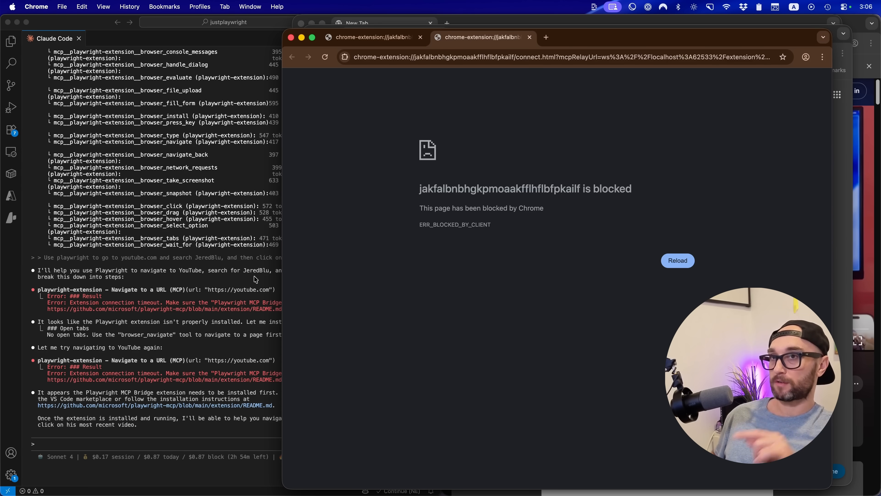
Connect the Playwright MCP extension in Chrome and allow typing into YouTube search without asking
click(806, 57)
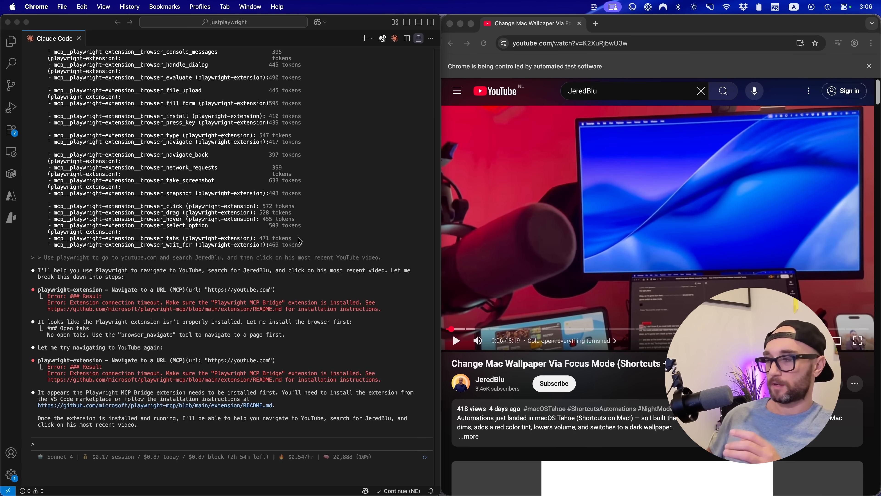
mouse_move(145, 448)
text(try again)
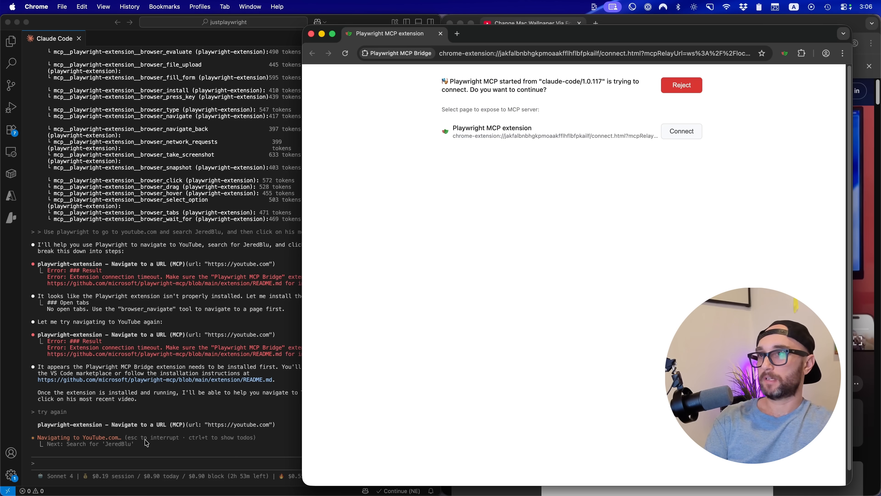
click(681, 131)
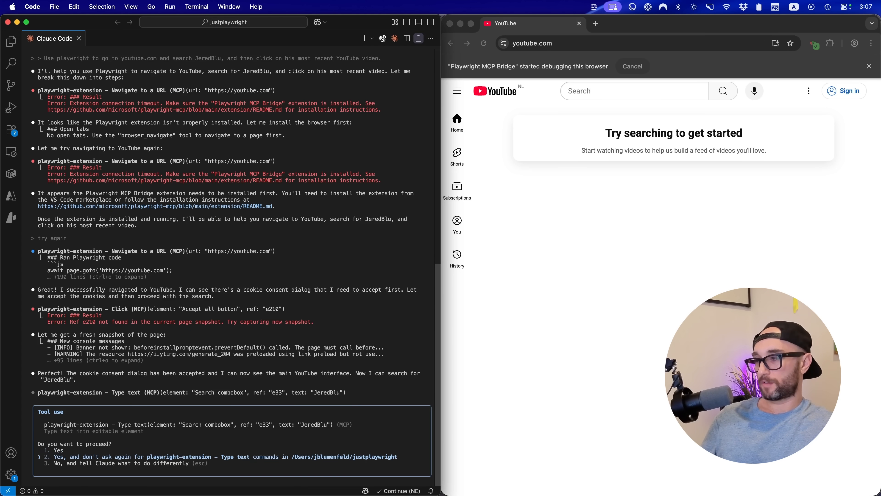
click(54, 451)
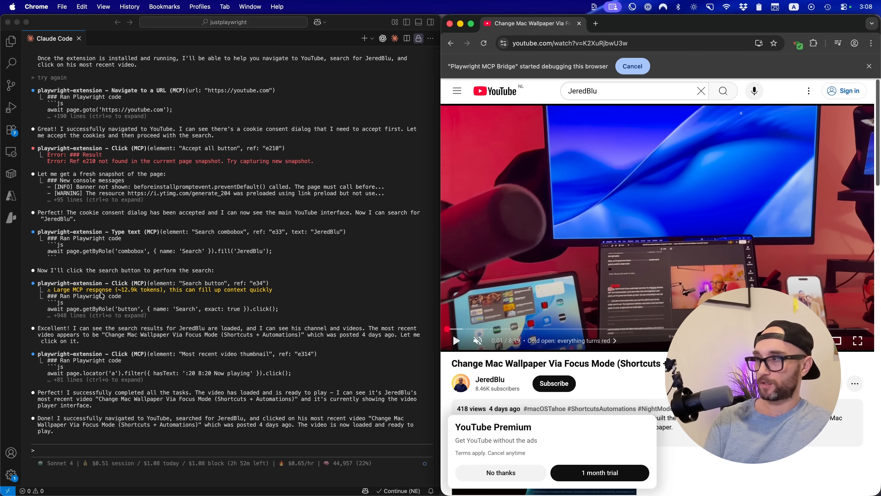
mouse_move(133, 296)
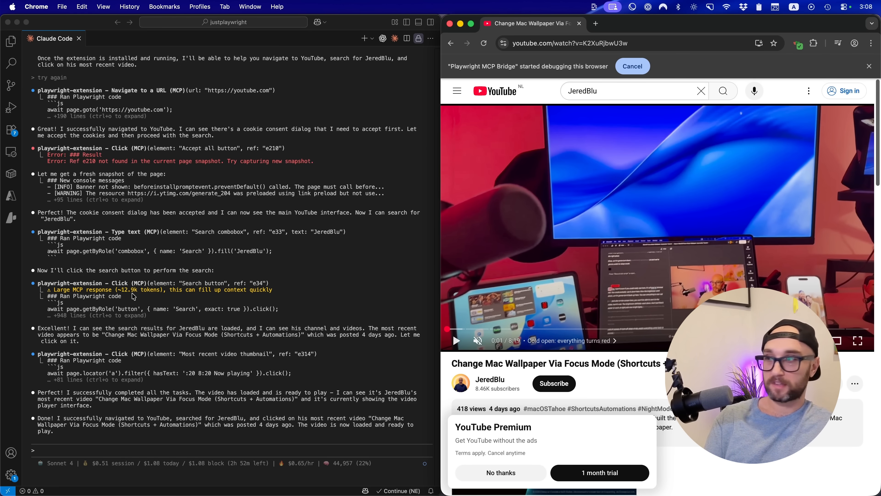
Run the context report for the Playwright session, showing MCP tools at 10.8k of 52k/200k tokens
text(/c)
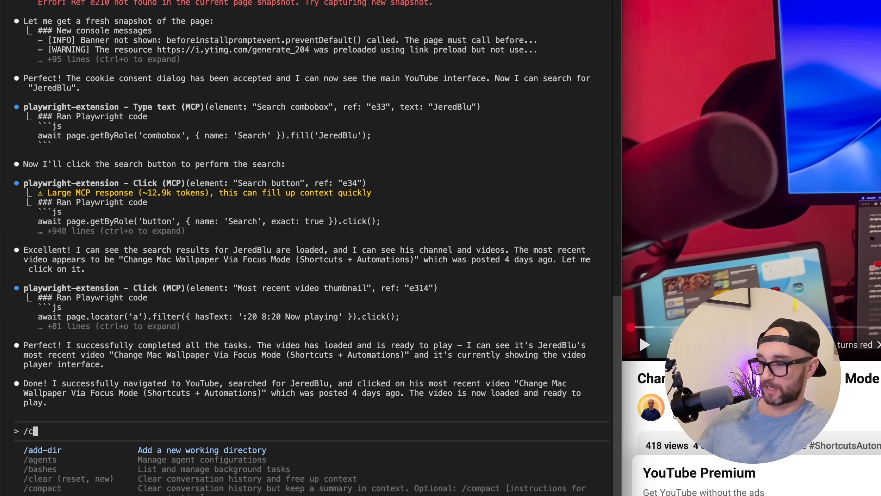
key(Return)
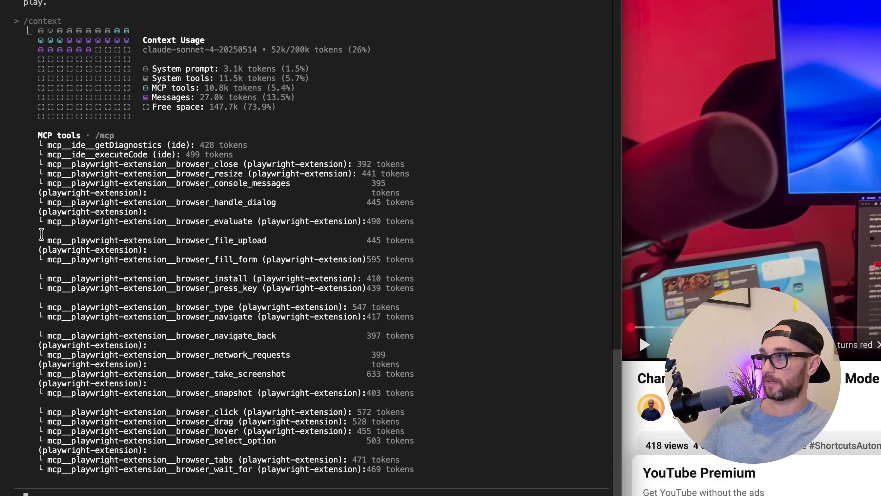
mouse_move(364, 99)
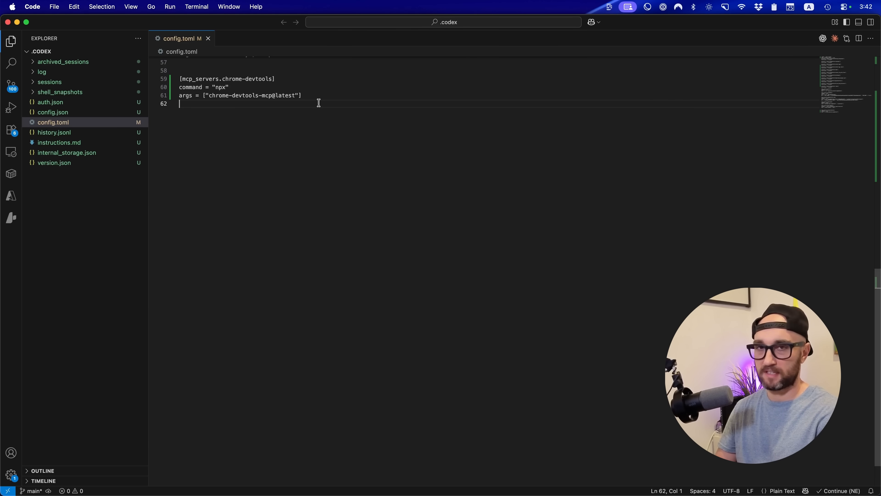
mouse_move(313, 101)
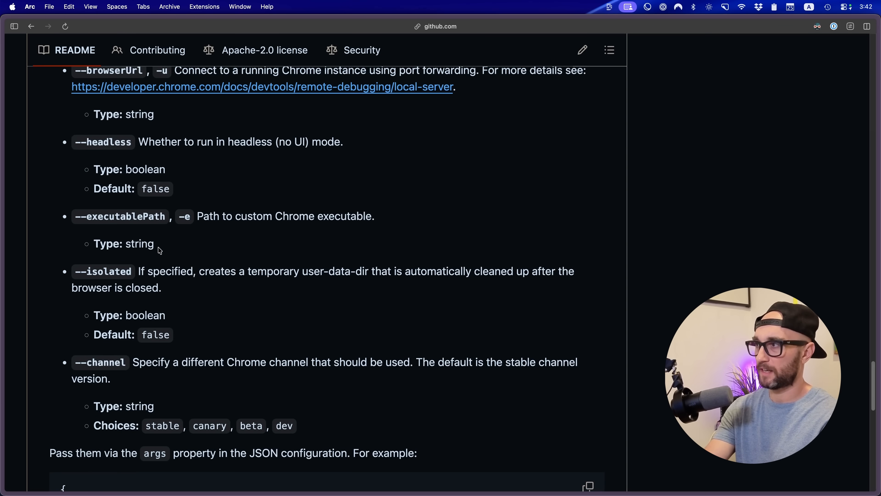
mouse_move(133, 145)
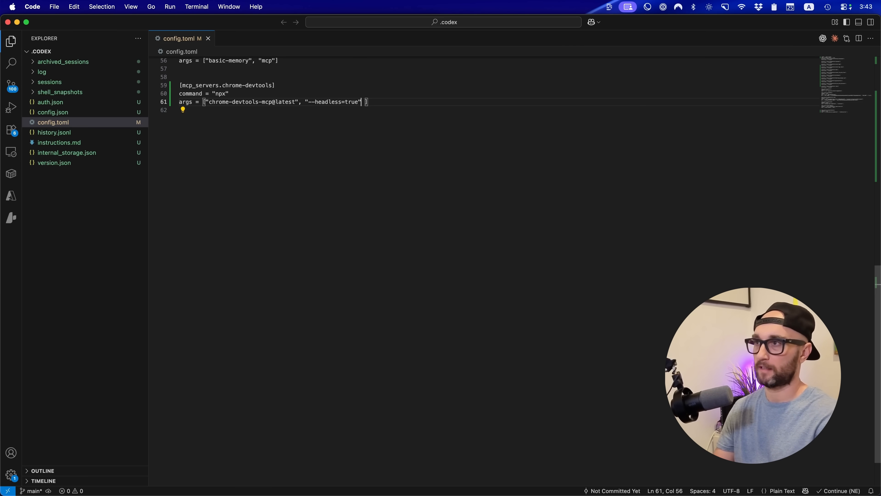
Finish the chrome-devtools entry in config.toml running chrome-devtools-mcp@latest with --headless=true
key(Backspace)
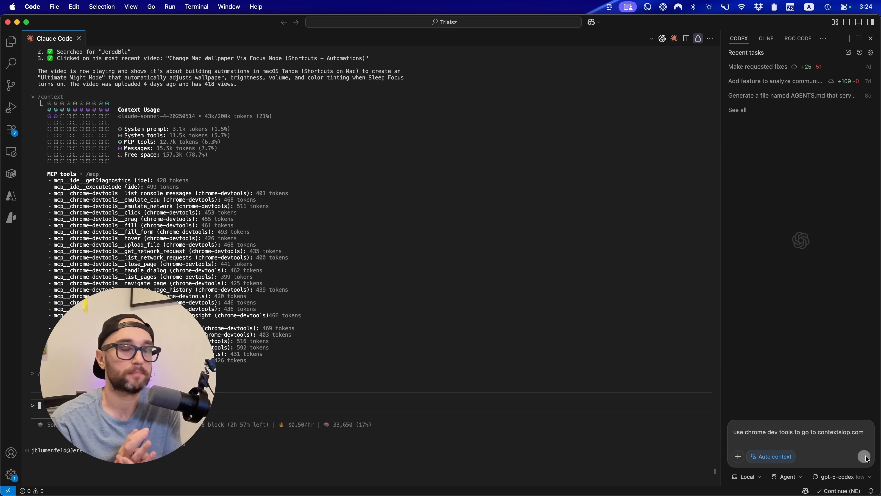
Ask Codex to use Chrome DevTools to go to contextslop.com, launching an automated Chrome window
click(866, 456)
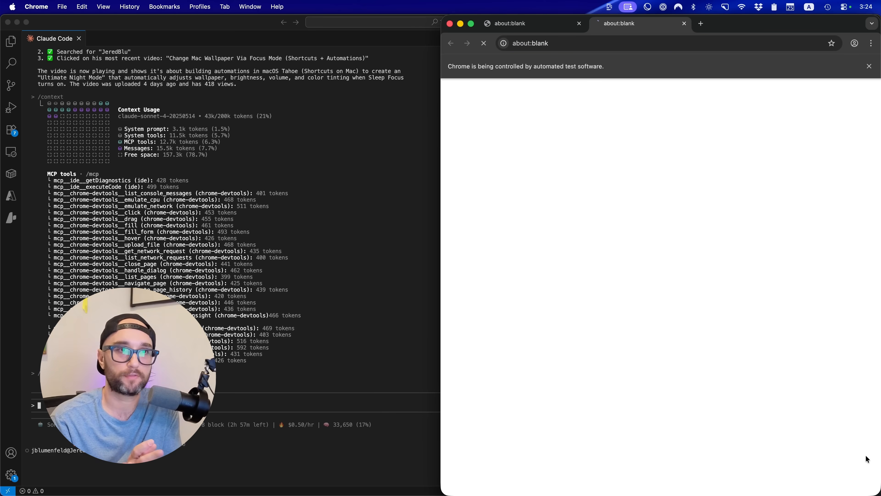